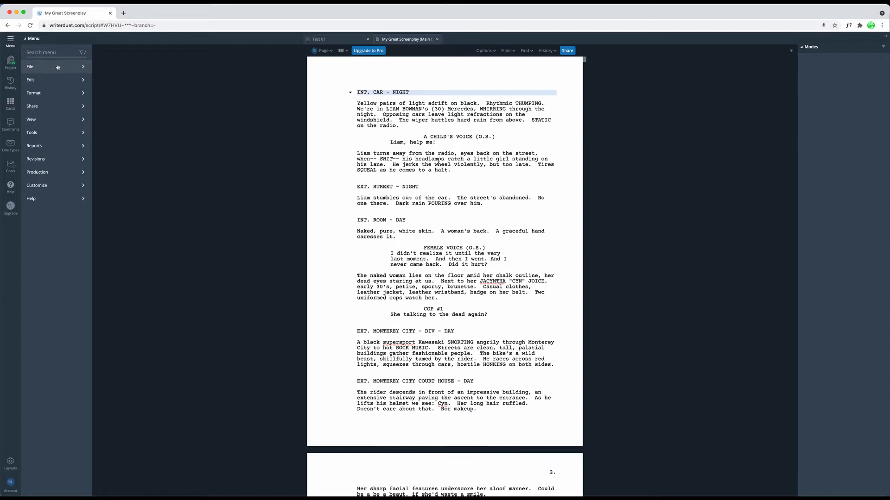
# Bring up the Import window from the File commands in the Menu.
pyautogui.click(30, 67)
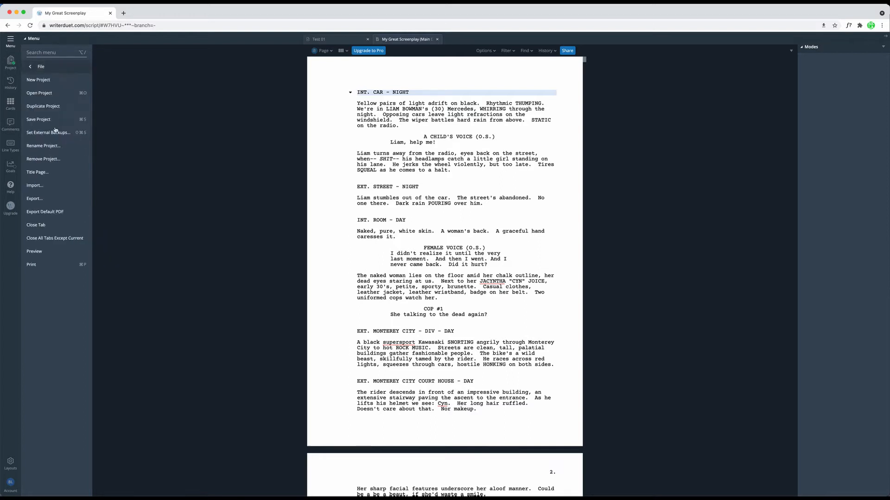
pyautogui.click(34, 186)
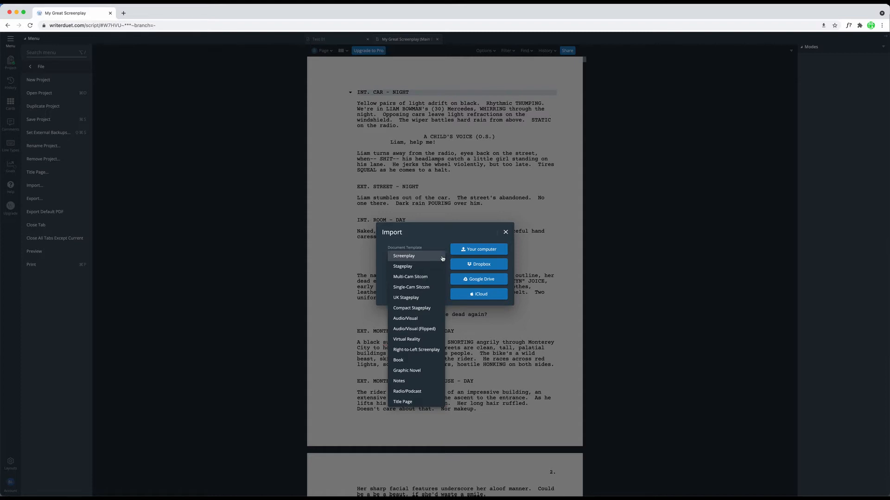
pyautogui.moveTo(441, 242)
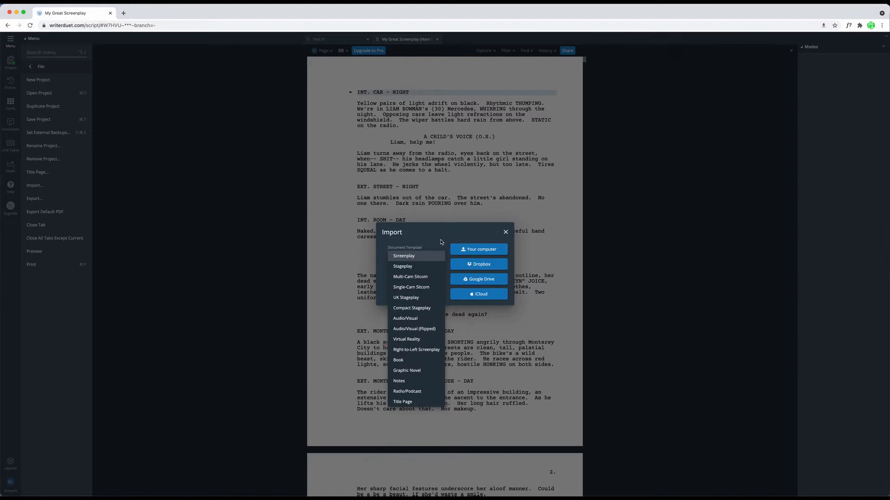
# Choose the Screenplay template and enable Import file settings.
pyautogui.click(403, 256)
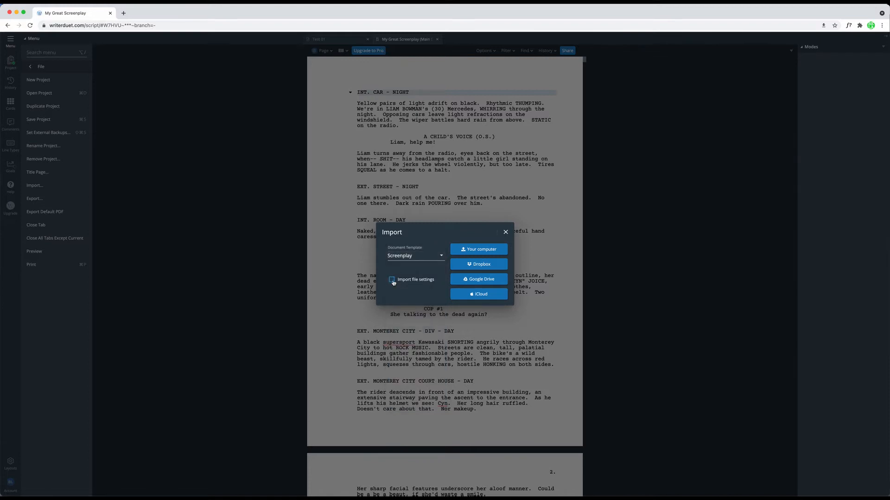
pyautogui.click(391, 279)
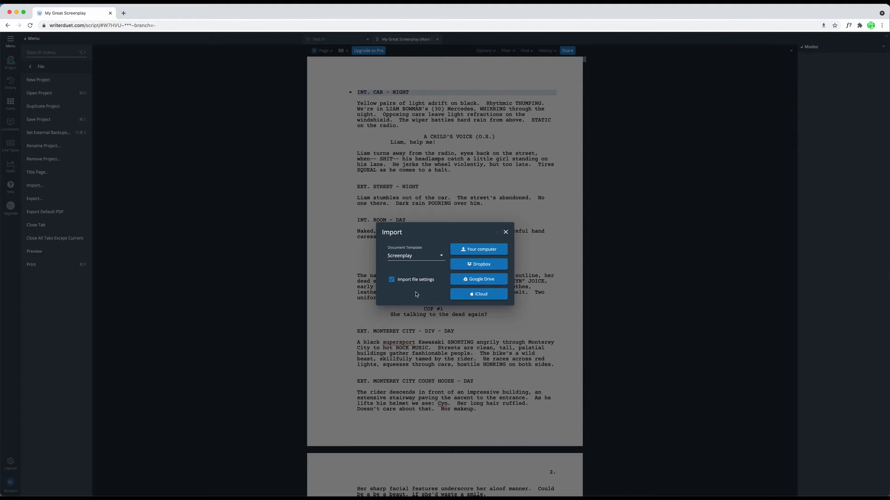
pyautogui.moveTo(499, 270)
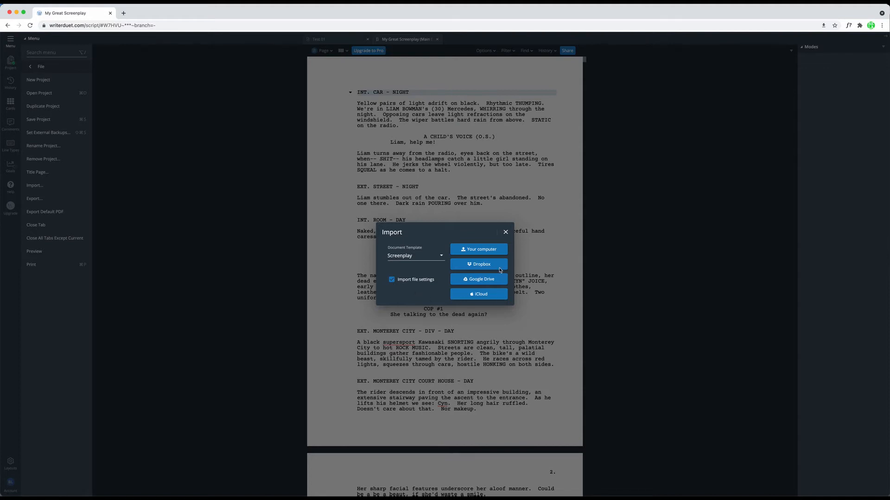
pyautogui.moveTo(443, 295)
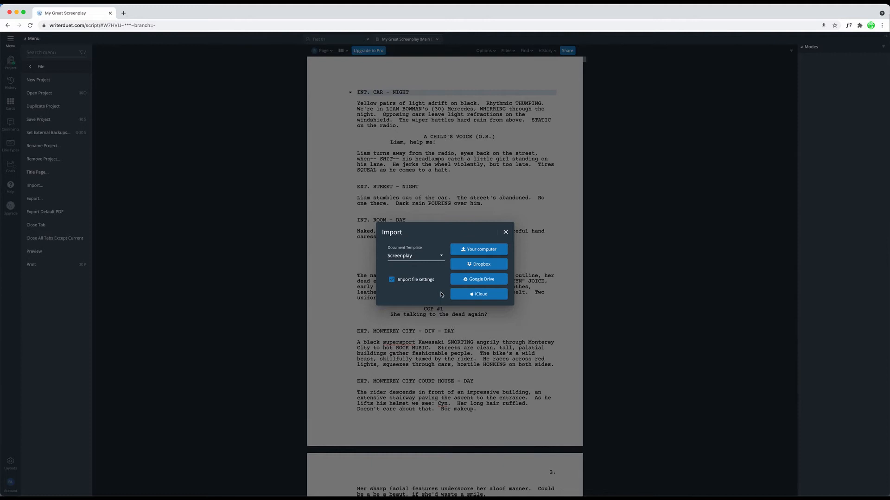
pyautogui.moveTo(478, 249)
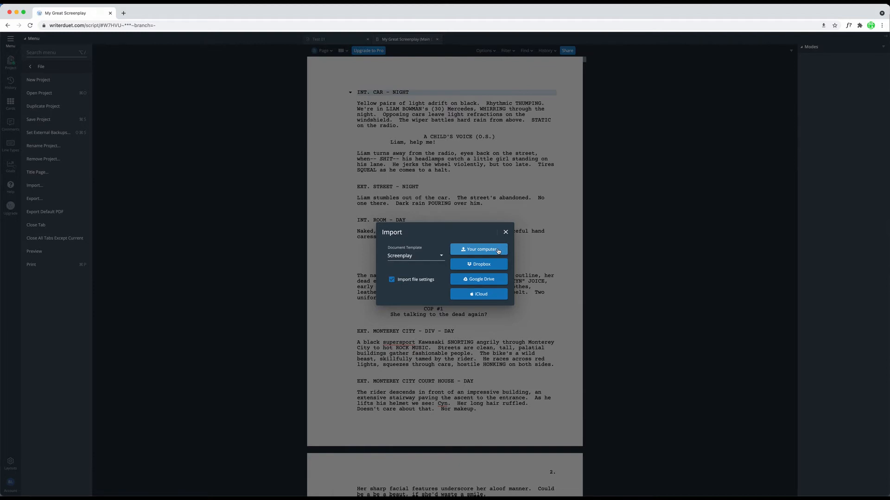
pyautogui.moveTo(478, 258)
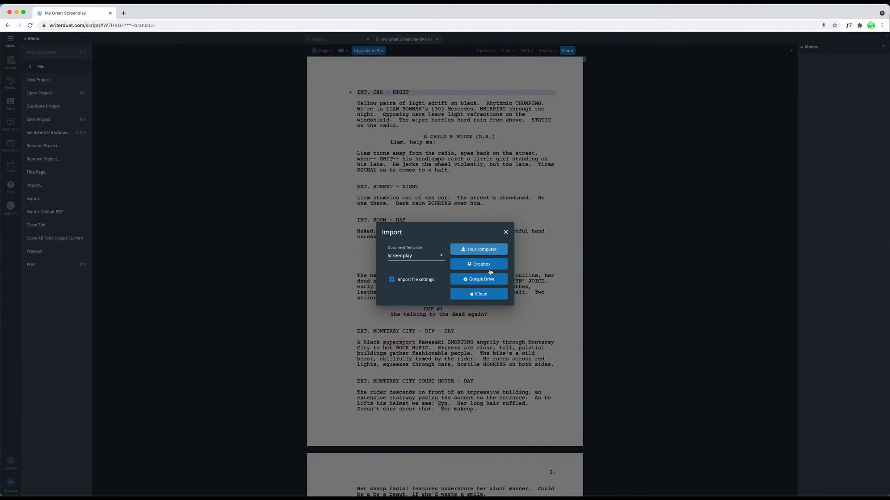
# Browse Your computer to the WD Import folder and select 1986_1st_Draft.txt.
pyautogui.click(478, 264)
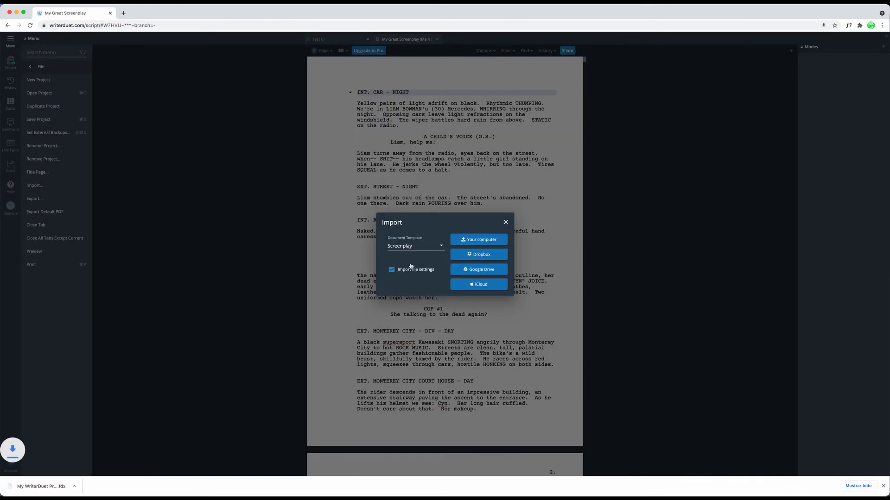
pyautogui.click(478, 254)
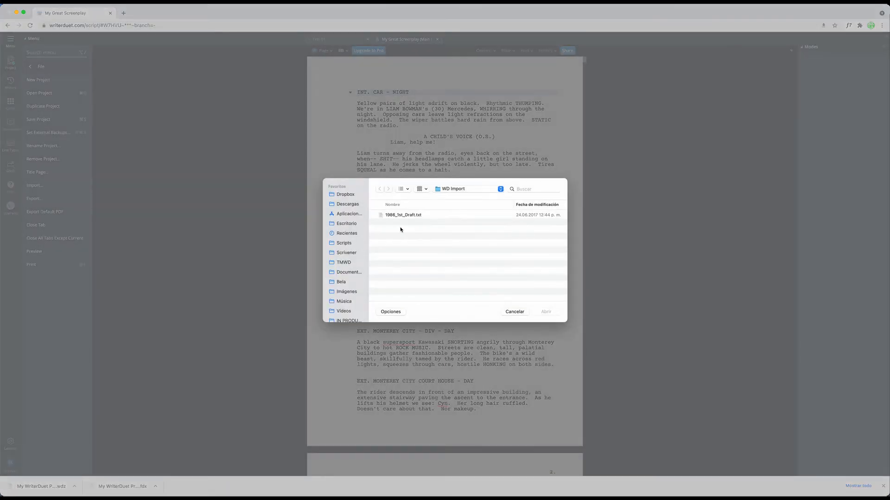
pyautogui.click(514, 311)
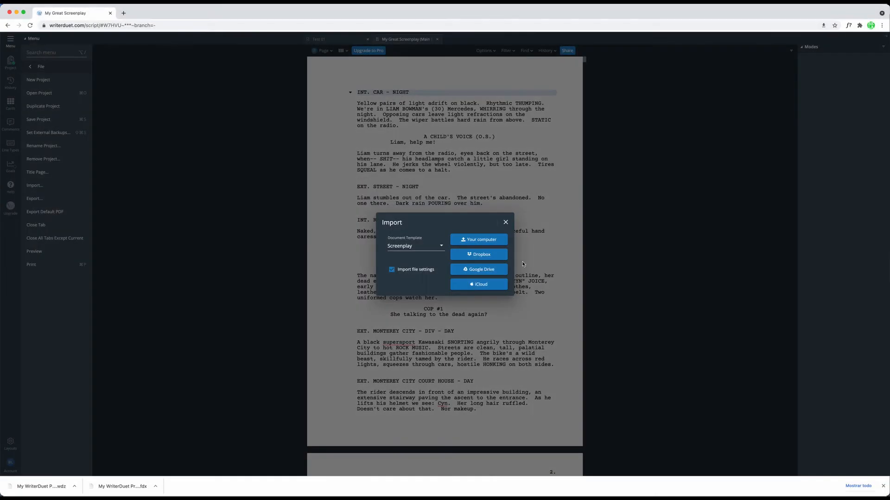
pyautogui.click(478, 239)
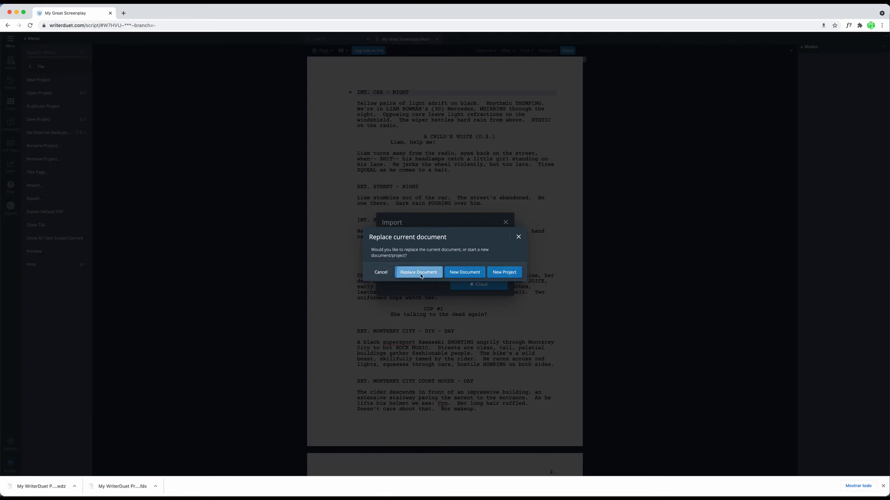
# Confirm Replace Document so the imported text replaces the current screenplay.
pyautogui.click(418, 273)
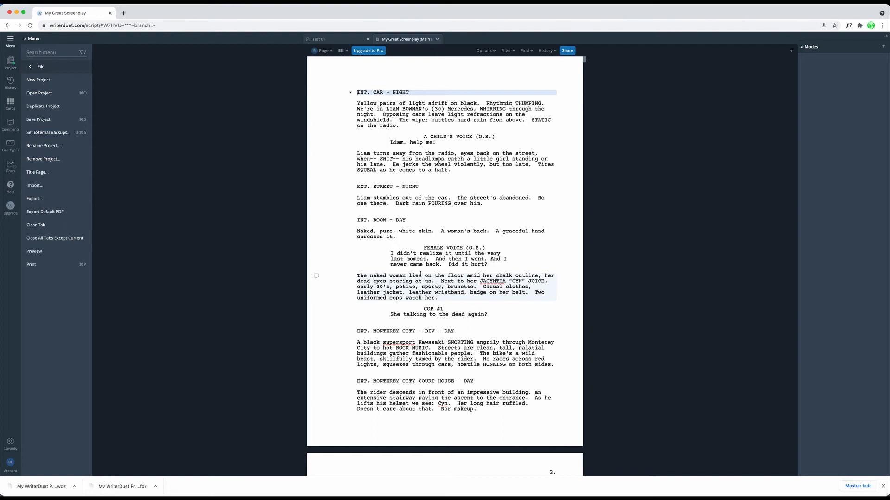
pyautogui.click(35, 185)
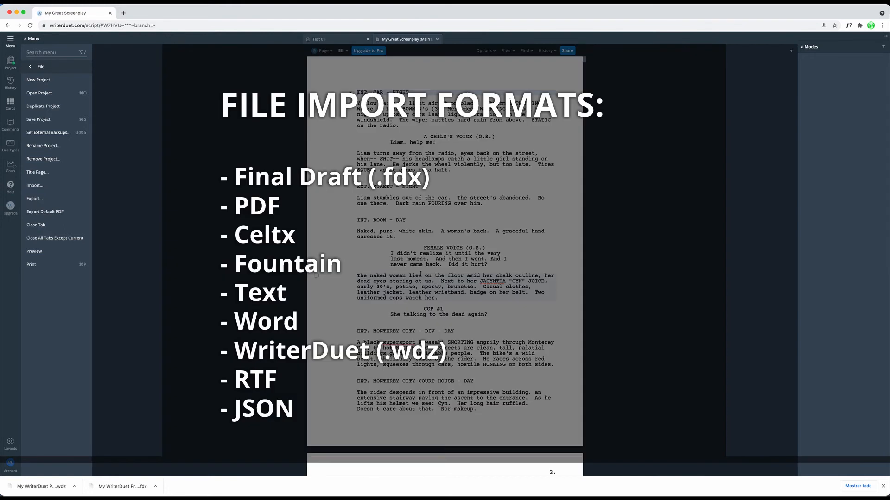